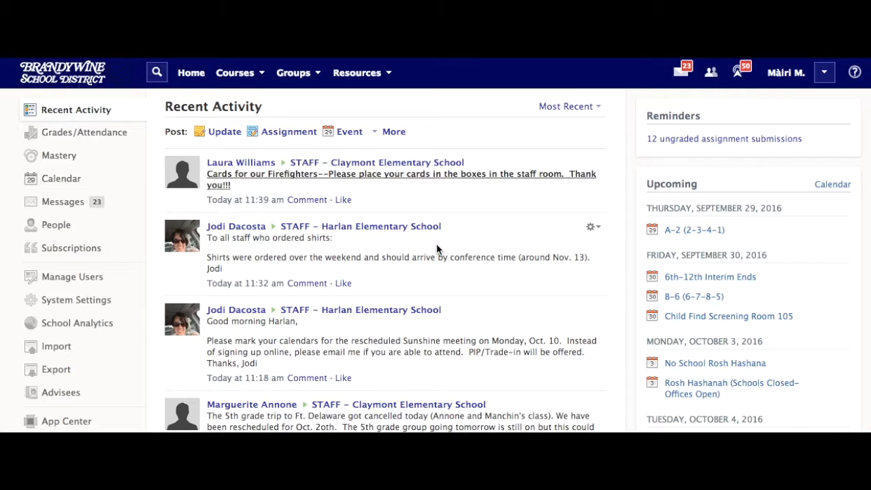
mouse_move(373, 91)
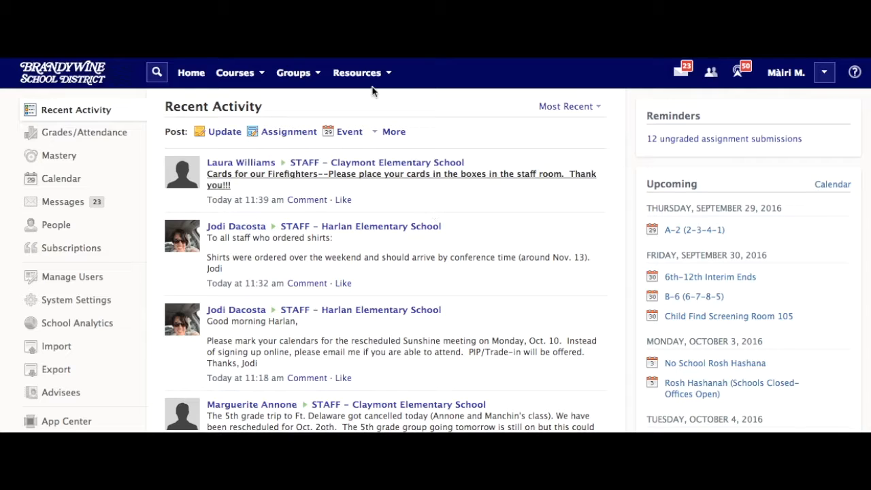
mouse_move(364, 79)
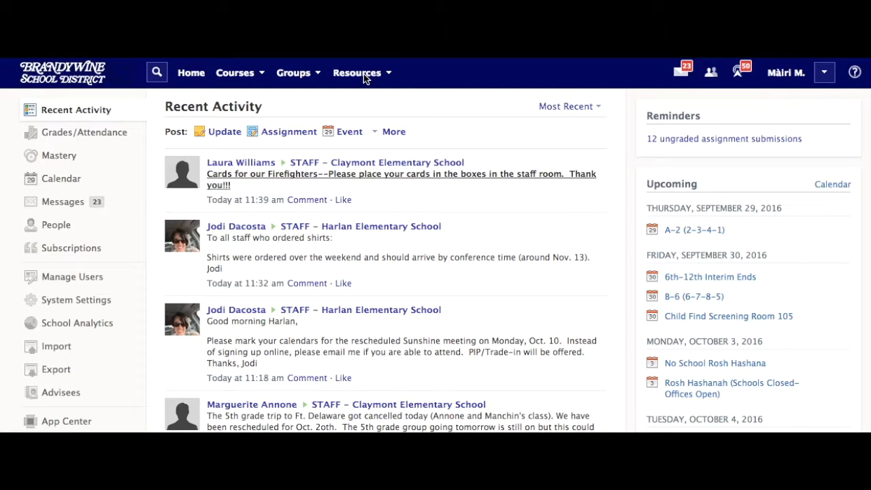
Step: Go to Resources > Apps to view installed apps like Khan Academy, OneDrive and YouTube
left_click(358, 73)
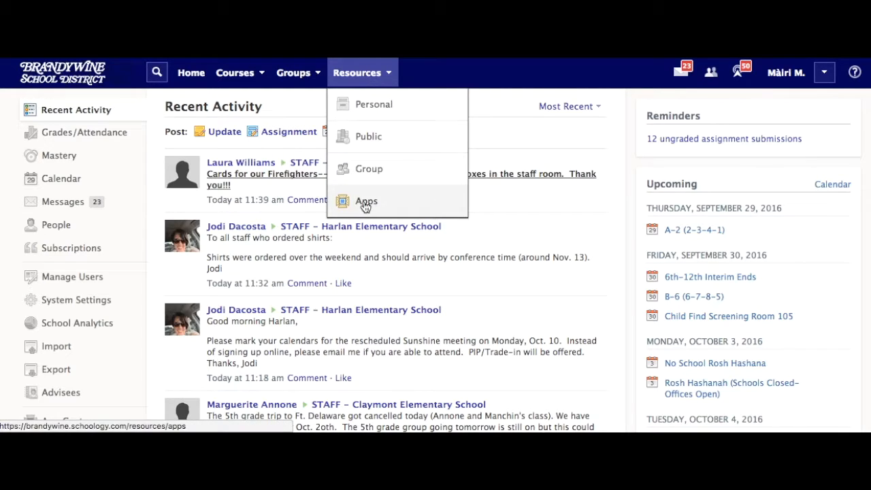
left_click(365, 201)
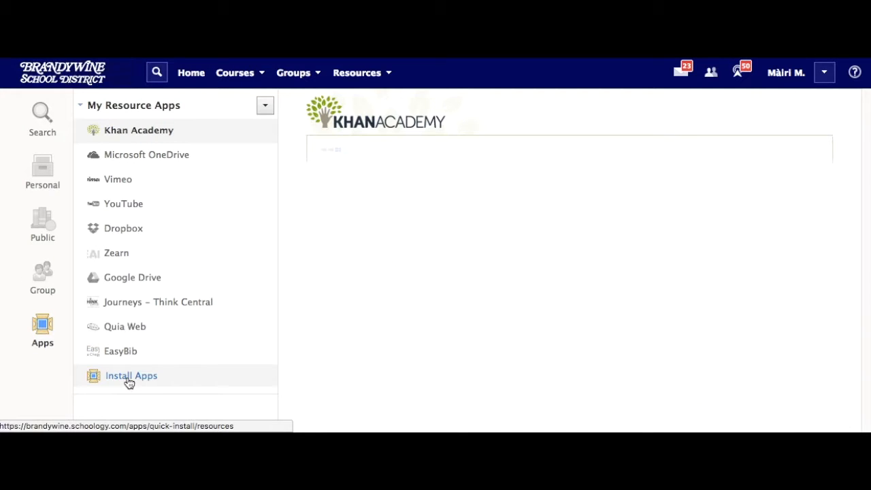
Step: Install the Evernote resource app from the Install Resource Apps dialog
left_click(131, 376)
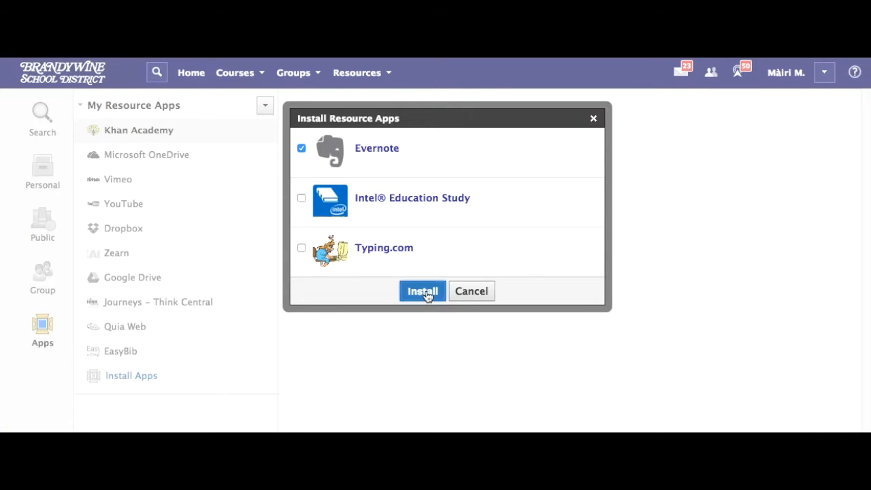
left_click(422, 291)
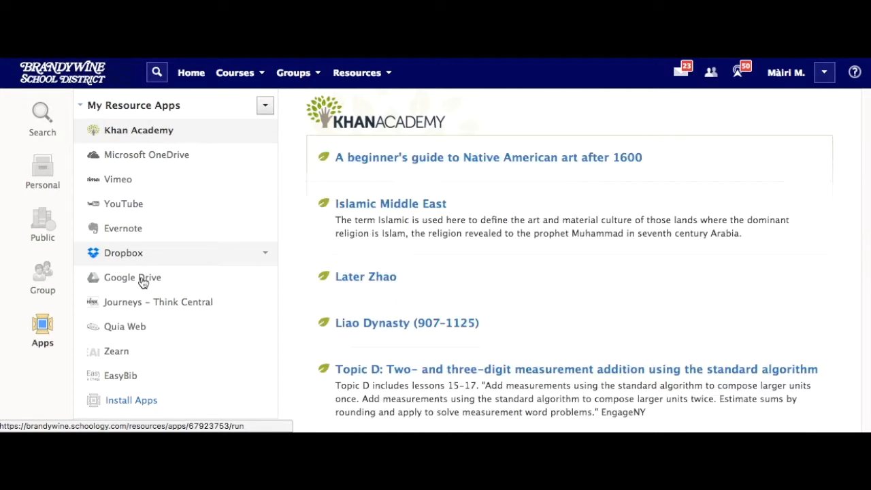
Step: Select 'Parent Night One-Pager' in the Google Drive app and import it as a file
left_click(133, 277)
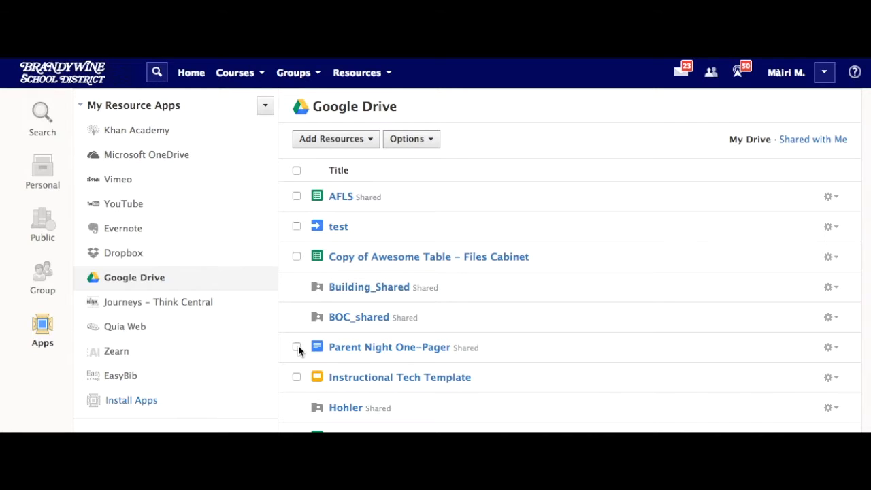
left_click(296, 347)
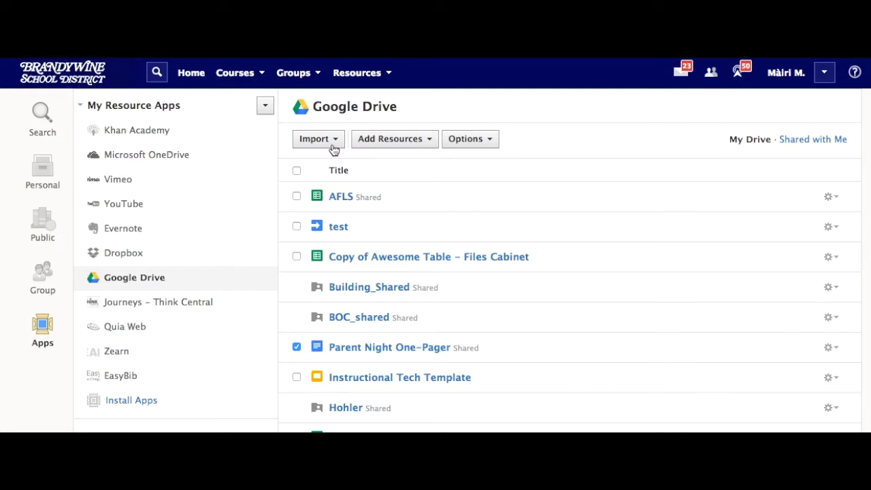
left_click(314, 139)
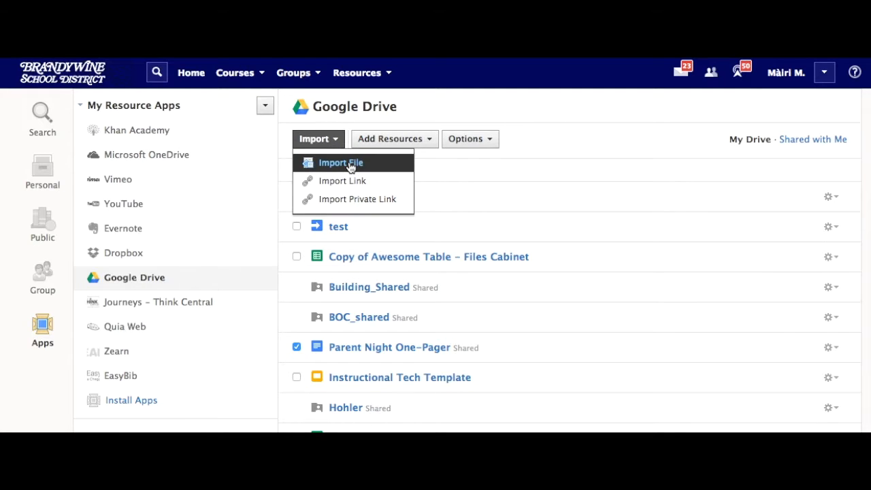
left_click(340, 162)
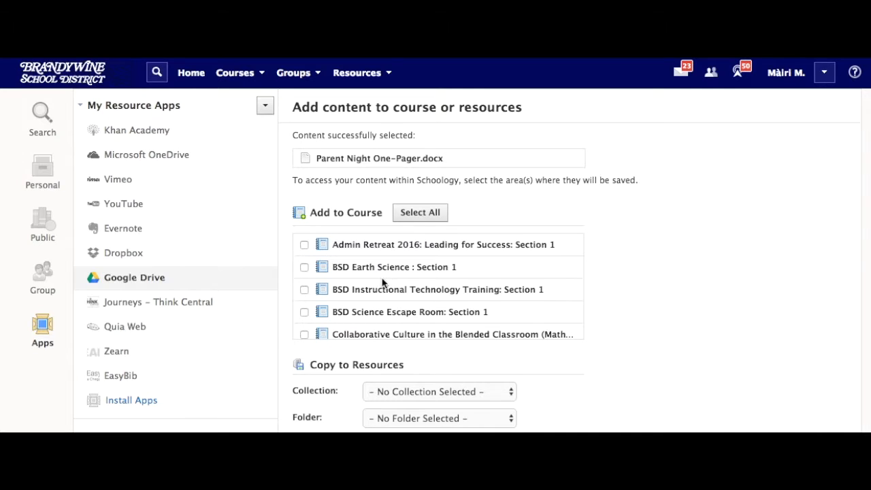
Step: Target the document at DELETE AFTER VIDEO: Section 1 and the Home collection
scroll("down", 3)
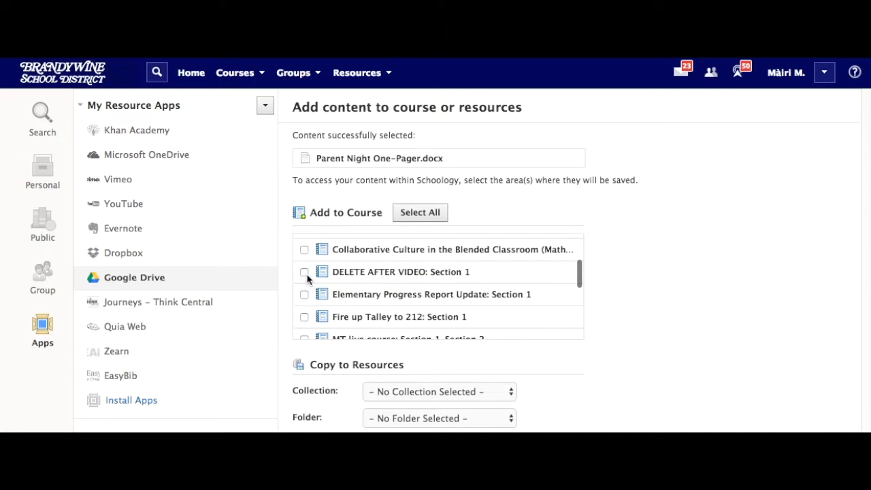
left_click(304, 272)
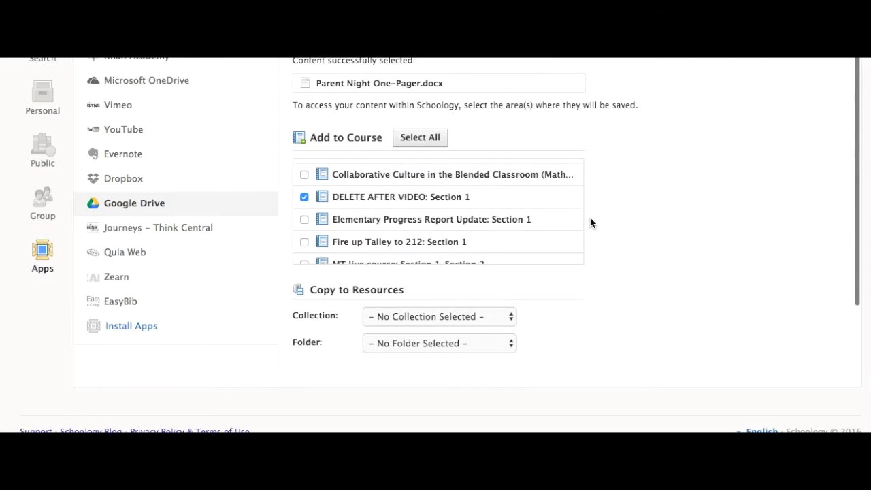
mouse_move(427, 319)
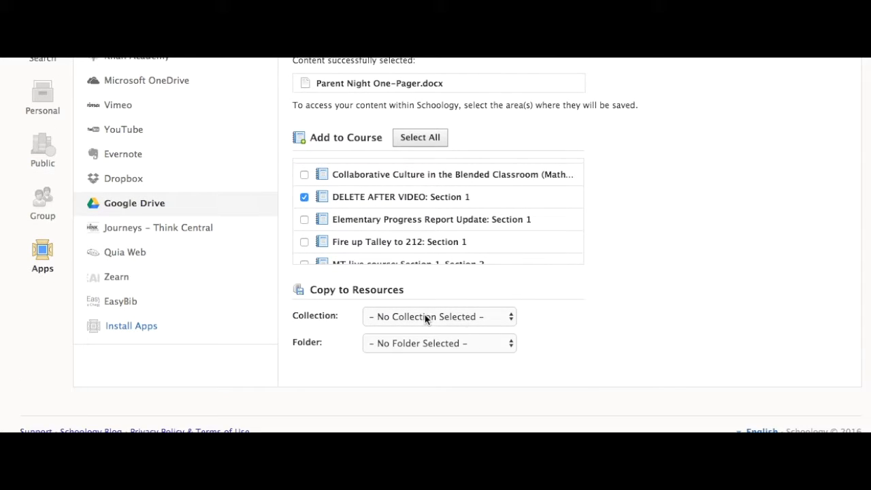
left_click(438, 317)
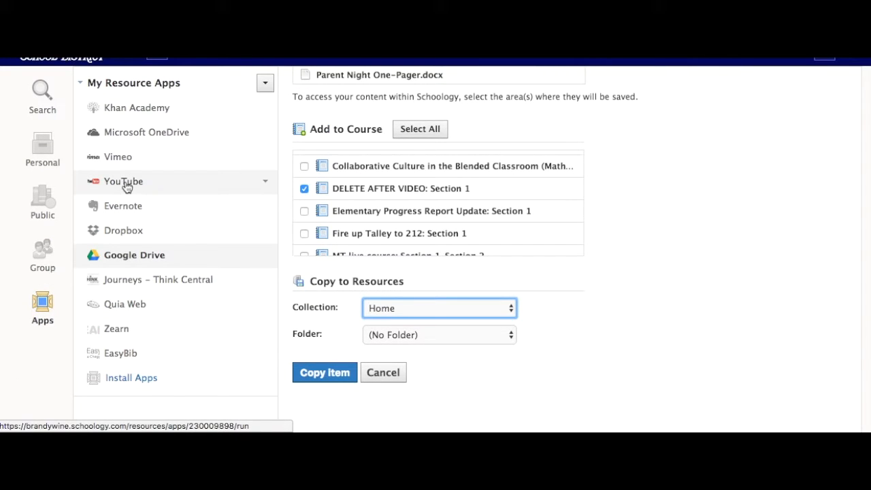
Step: Search YouTube for 'BSD TEc' and import the BSD Tech Placemat video as an embed
left_click(125, 181)
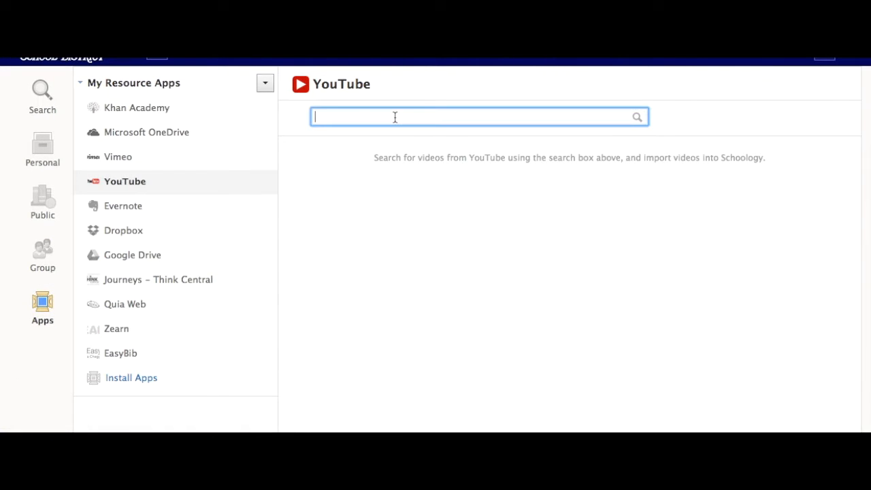
type("BSD TEc")
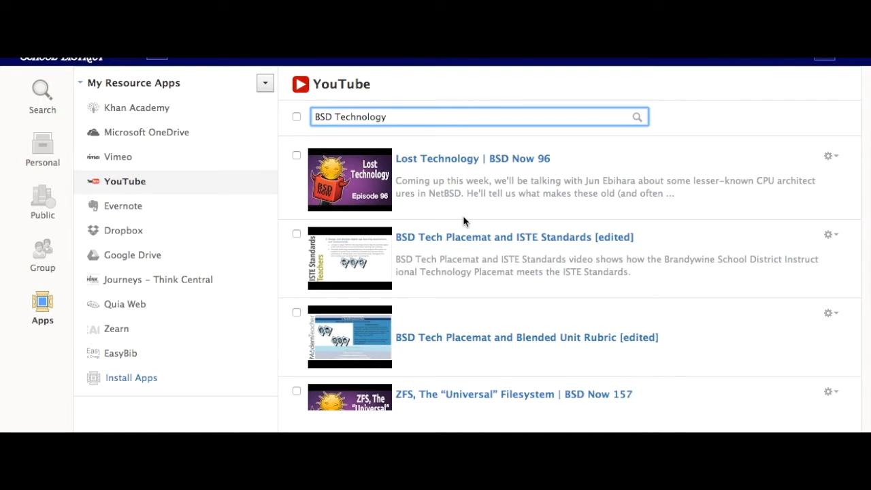
left_click(296, 233)
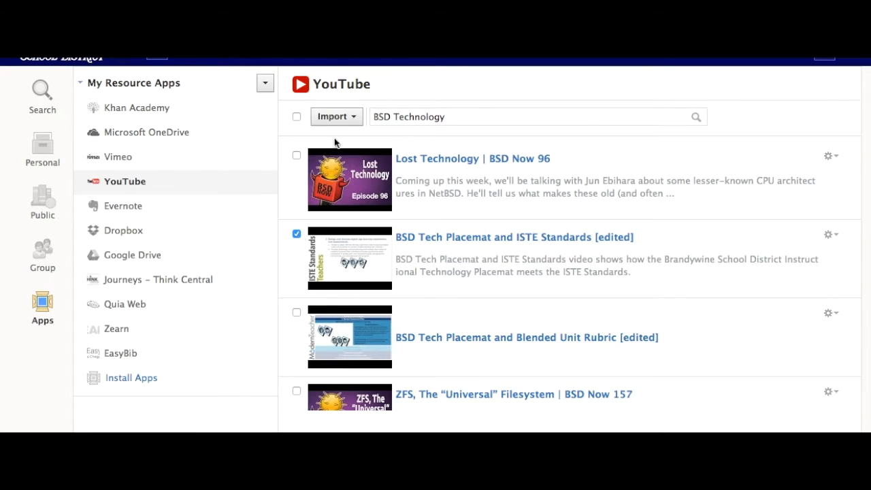
left_click(336, 116)
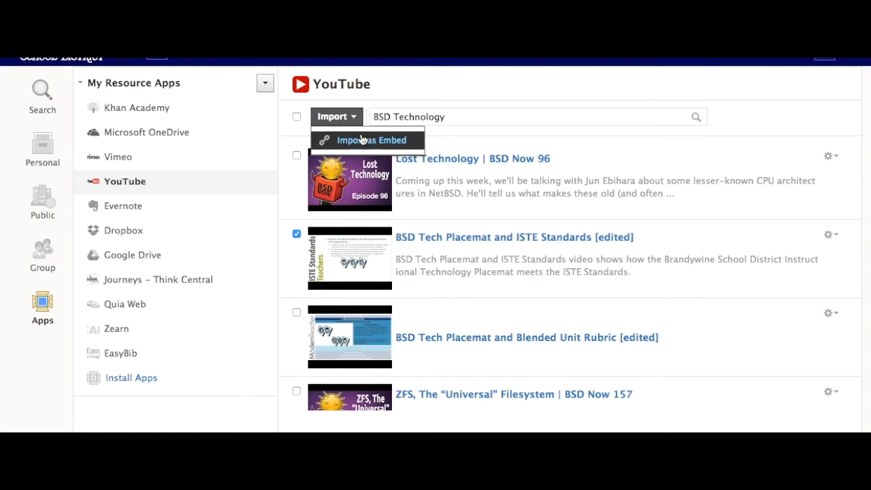
left_click(368, 139)
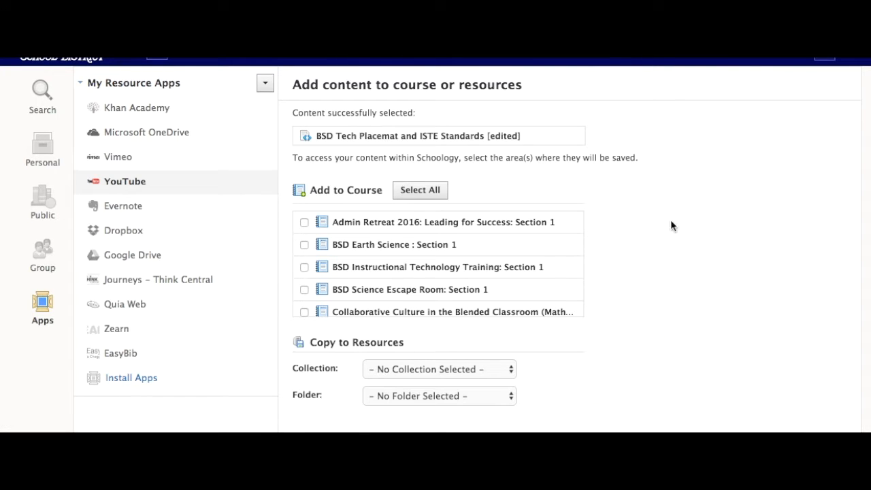
Step: Target the video at Admin Retreat 2016: Section 1 and the Home collection
scroll("down", 3)
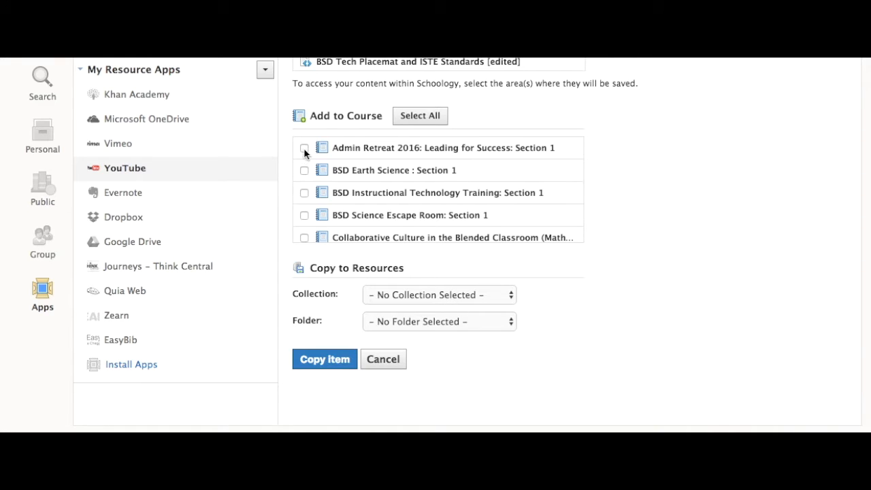
left_click(304, 148)
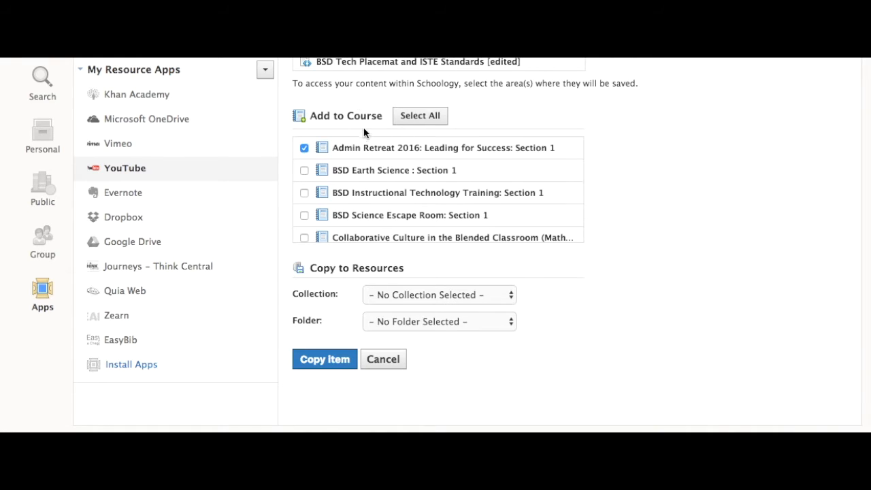
mouse_move(419, 116)
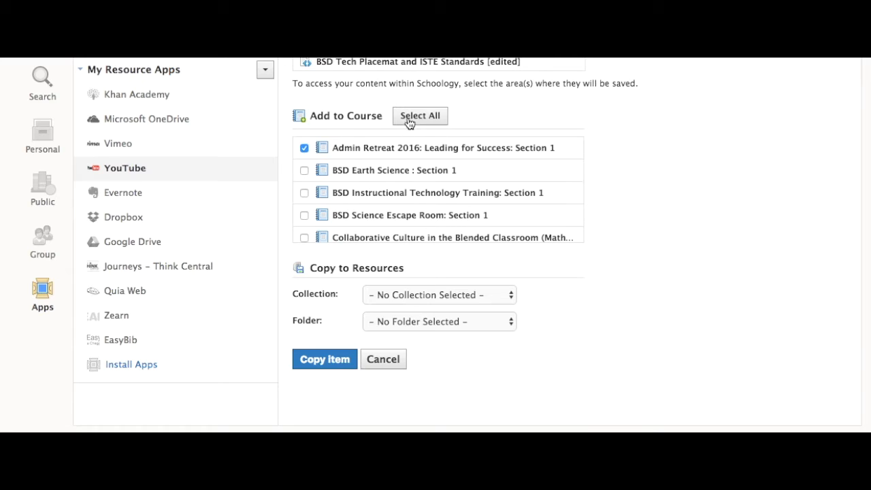
left_click(439, 294)
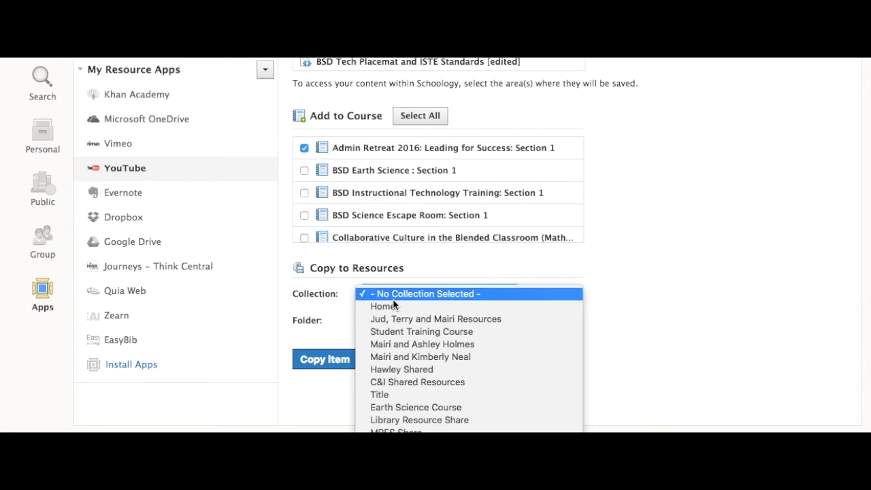
left_click(381, 306)
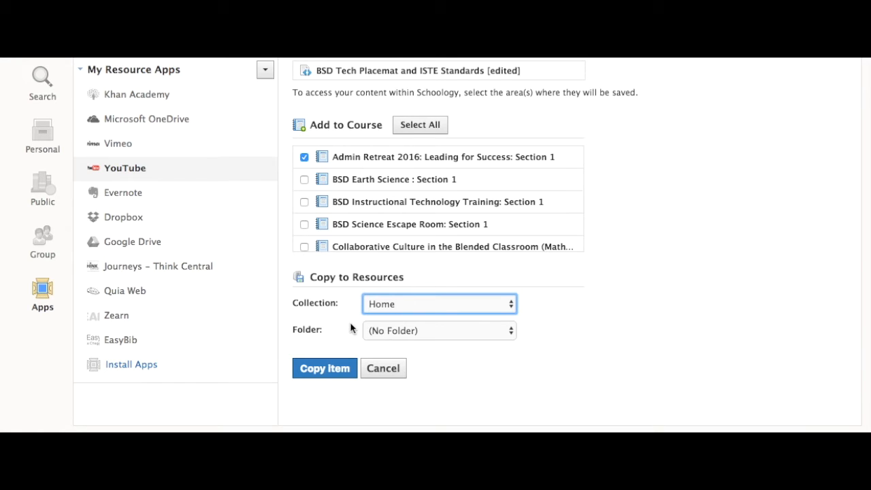
mouse_move(331, 368)
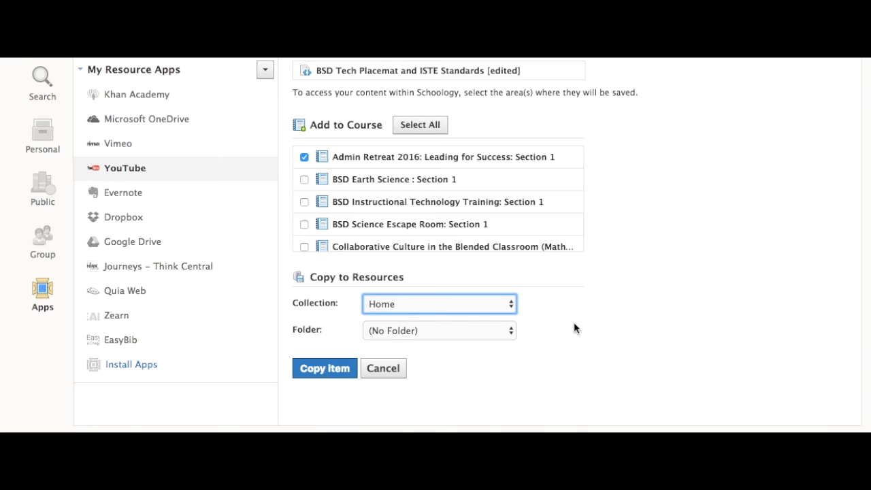
left_click(356, 72)
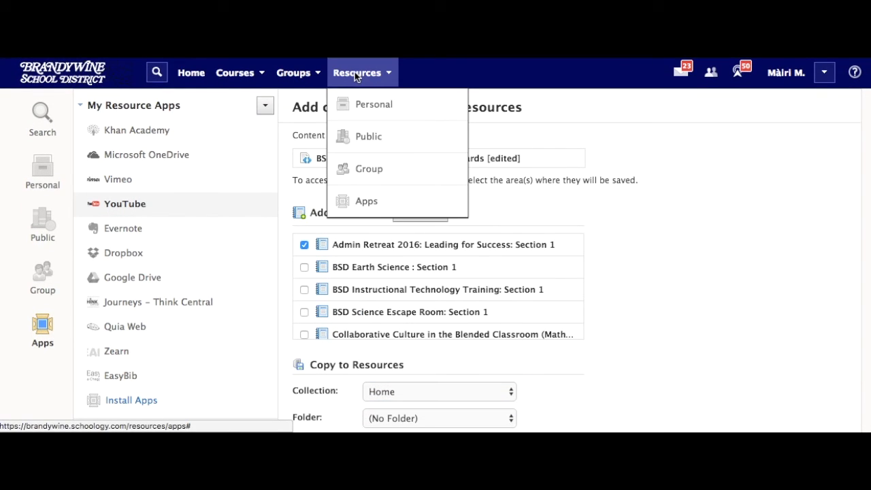
Step: Open Personal resources and view the Home collection's 18 items
left_click(374, 104)
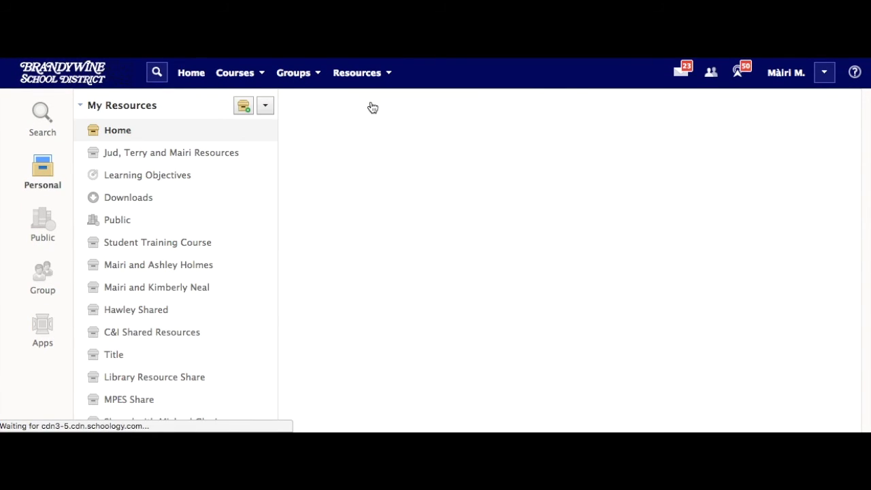
mouse_move(234, 80)
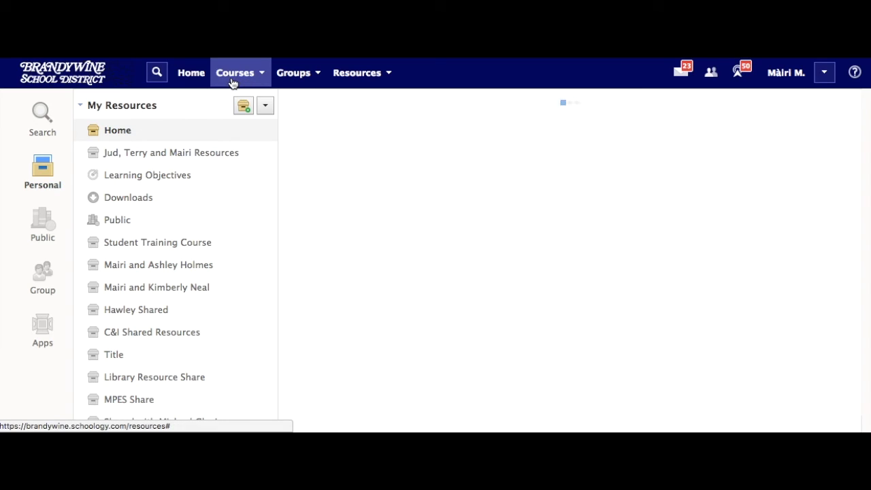
left_click(117, 130)
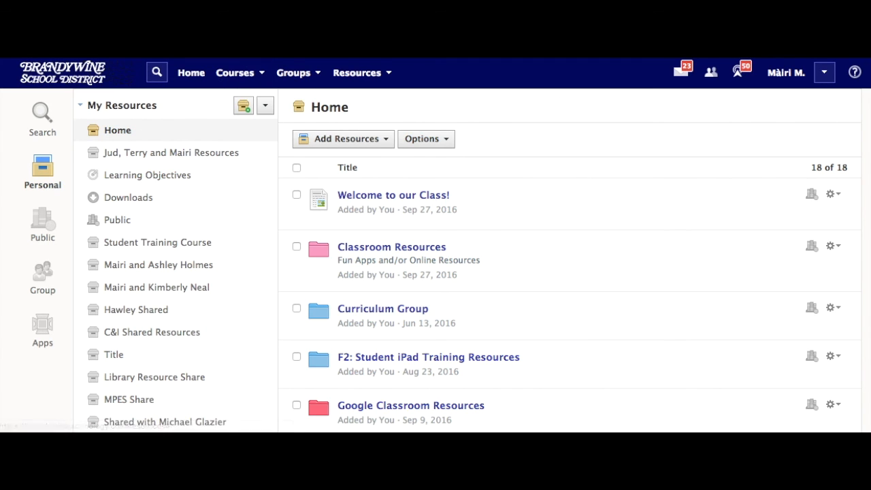